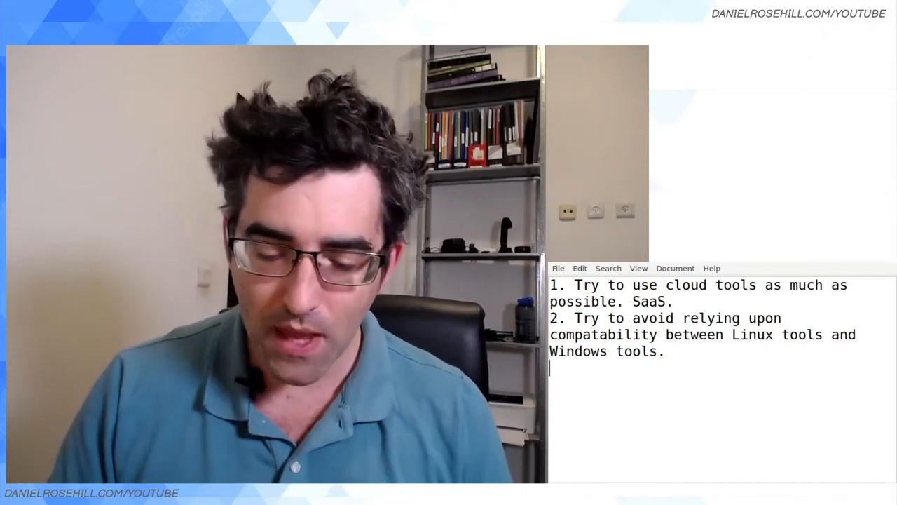
text(3.)
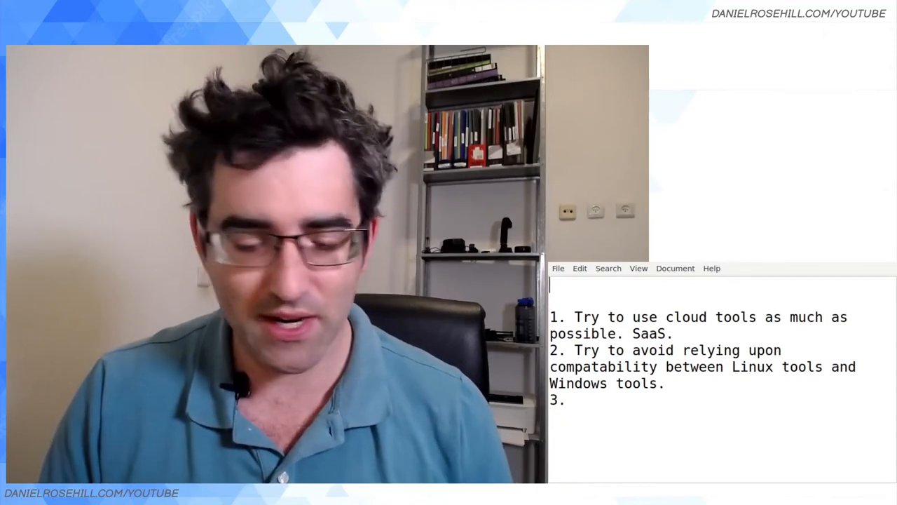
text(HOW TO AVOID USING)
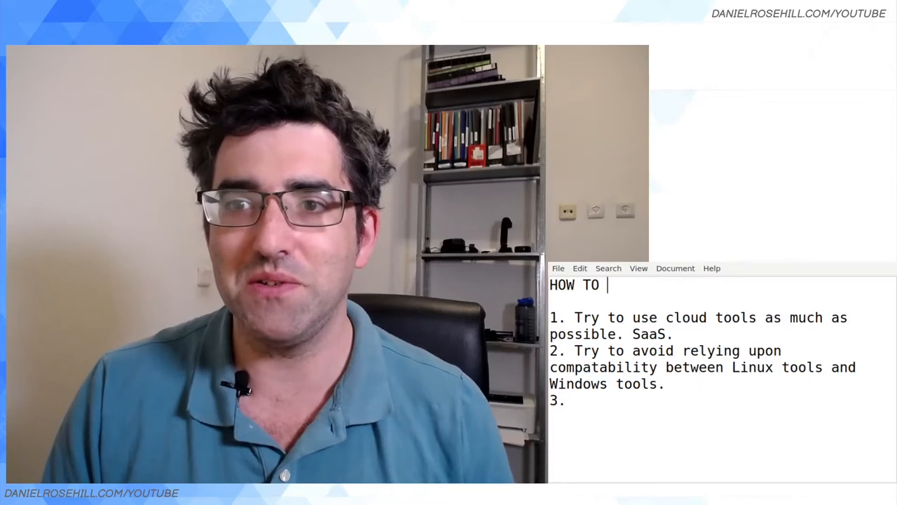
text(USE UBUNTU AT WORK)
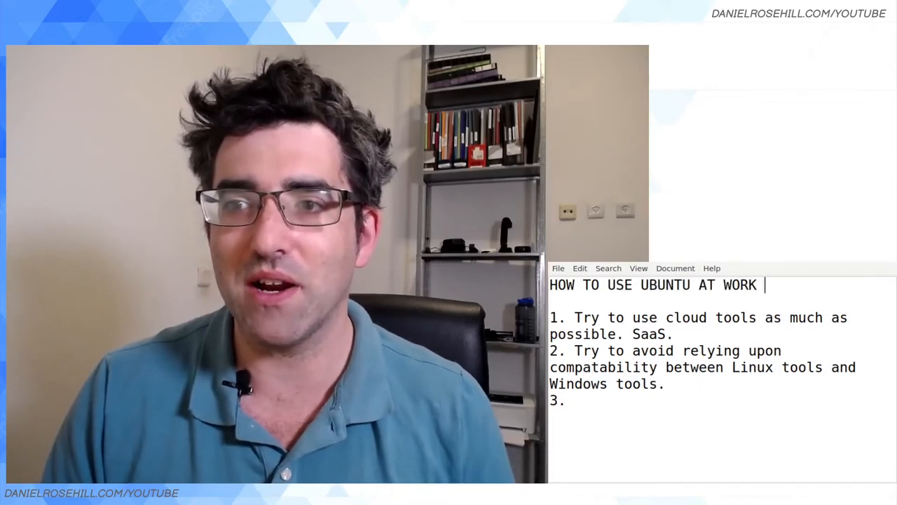
text(DURING YOUR CAREER!)
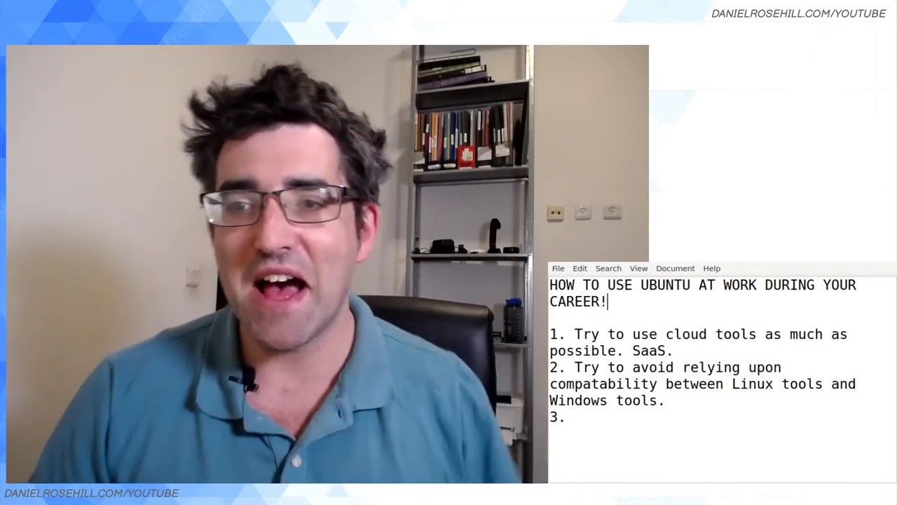
text(Window VMs as both bare metal and regular VMs and have a computer that can comfortably support virtualization)
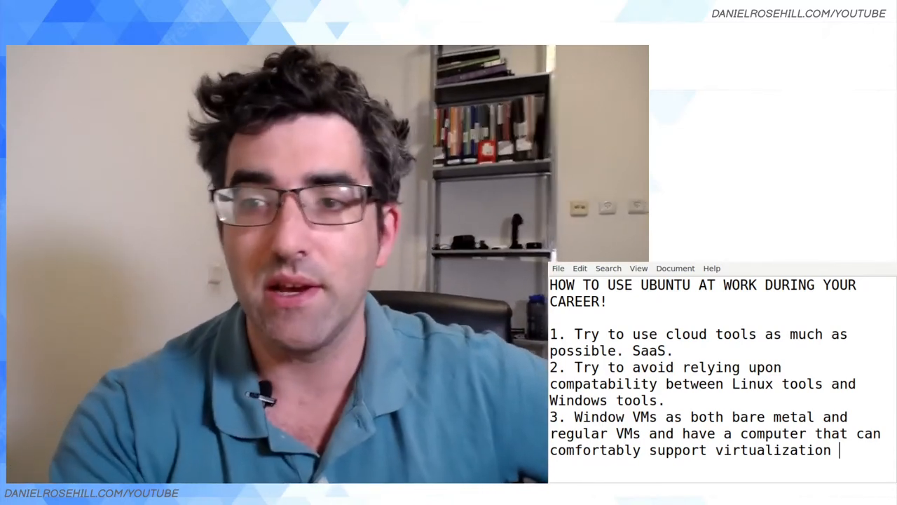
text(VMWare or Virtualbox. Keep VM backups.)
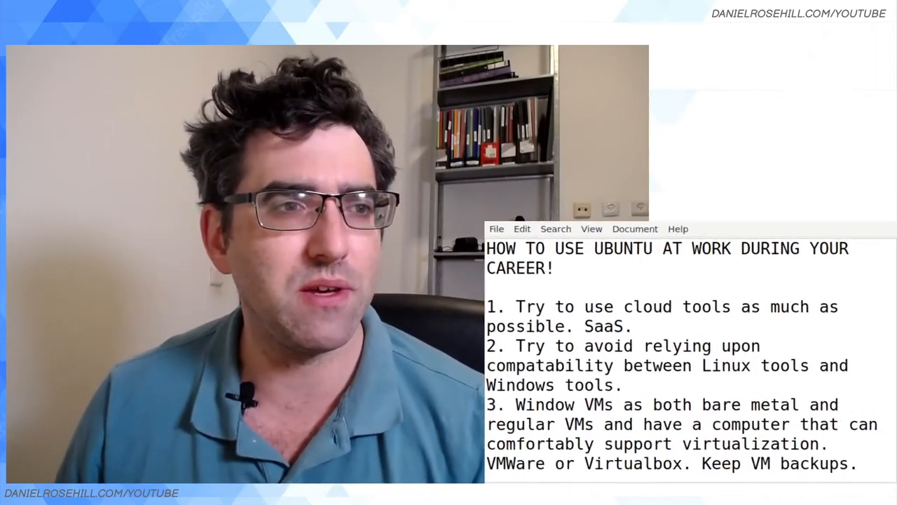